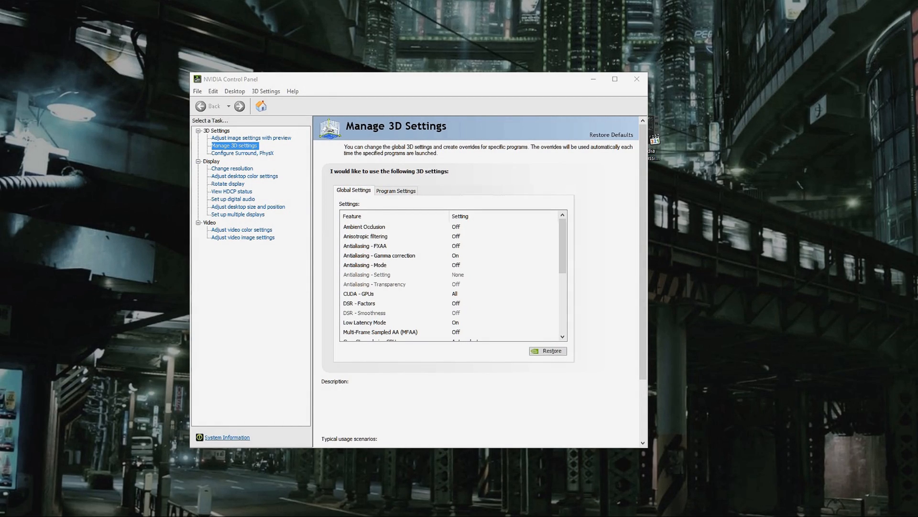
mouse_move(536, 95)
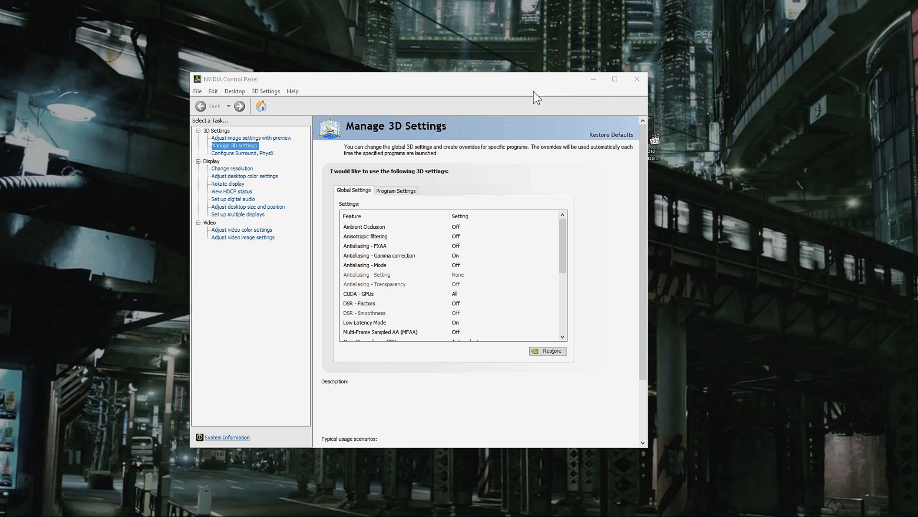
Scroll the DCH/Standard Display Drivers FAQ down to its 'How to fix it' section
drag(536, 79, 589, 83)
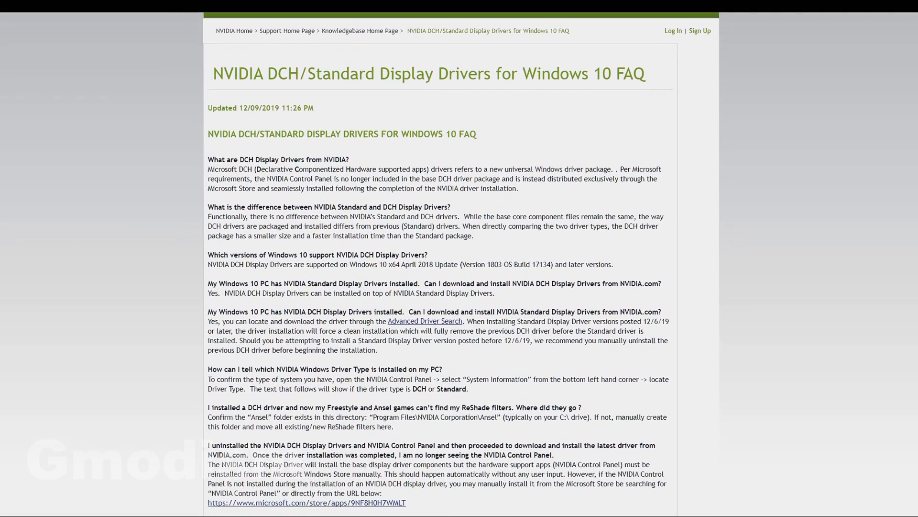
scroll(down, 3)
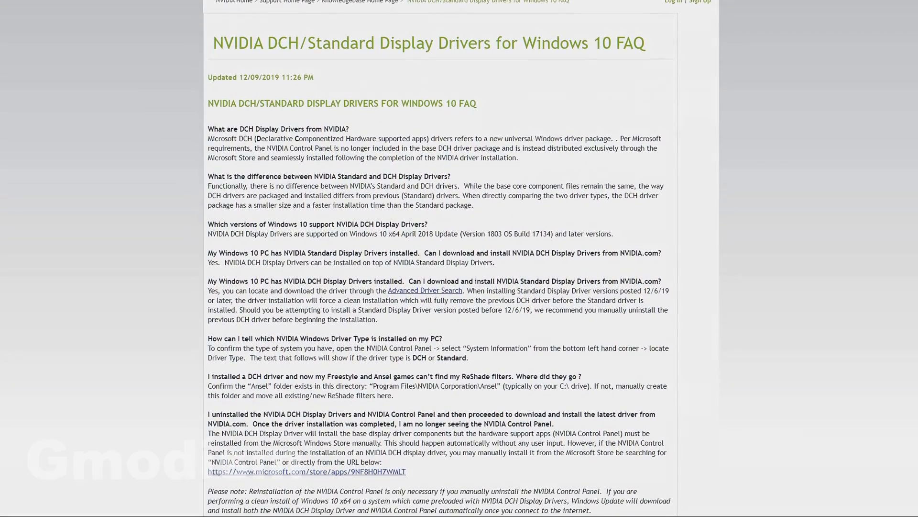
scroll(down, 3)
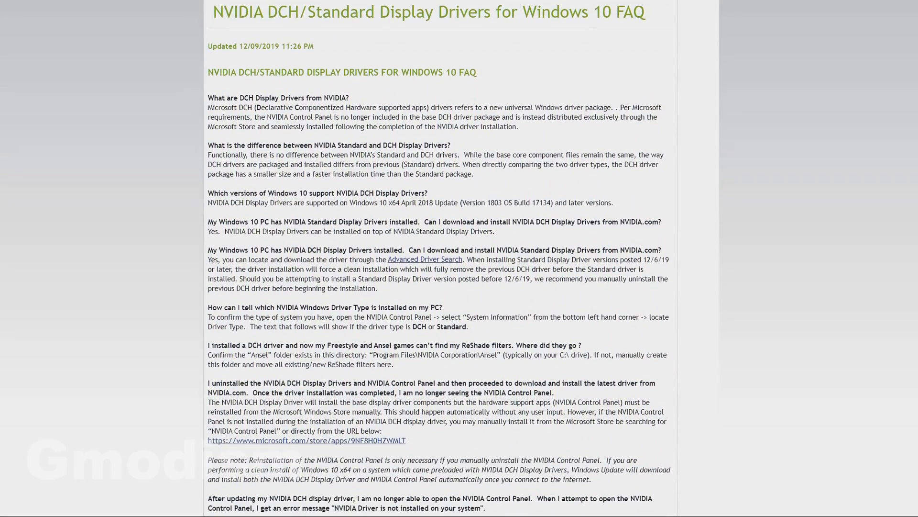
scroll(down, 3)
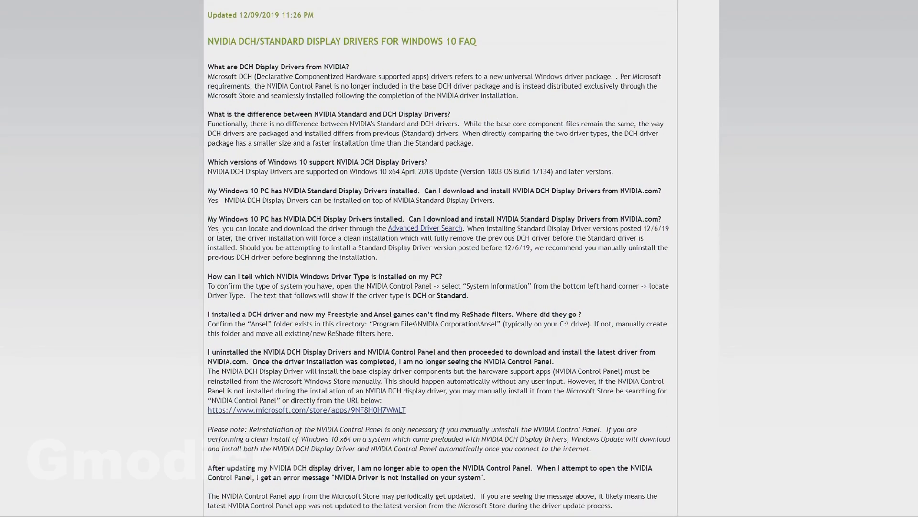
scroll(down, 3)
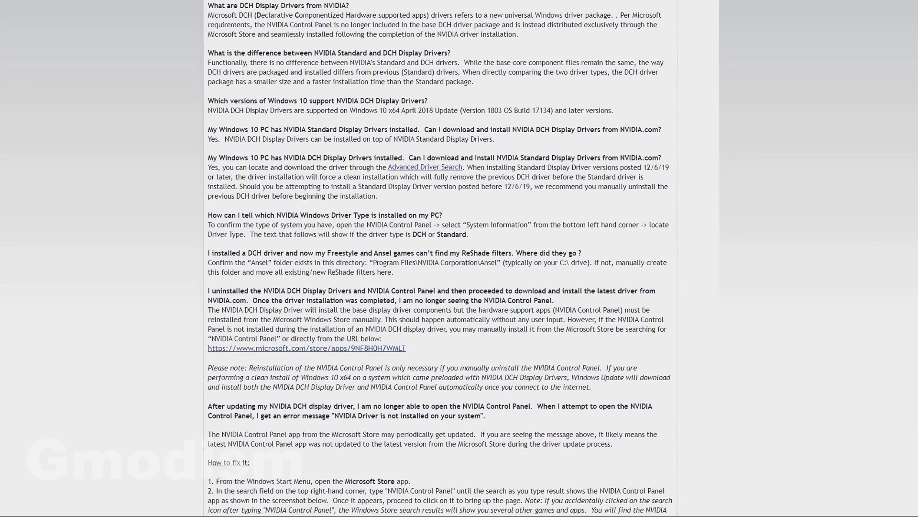
scroll(down, 3)
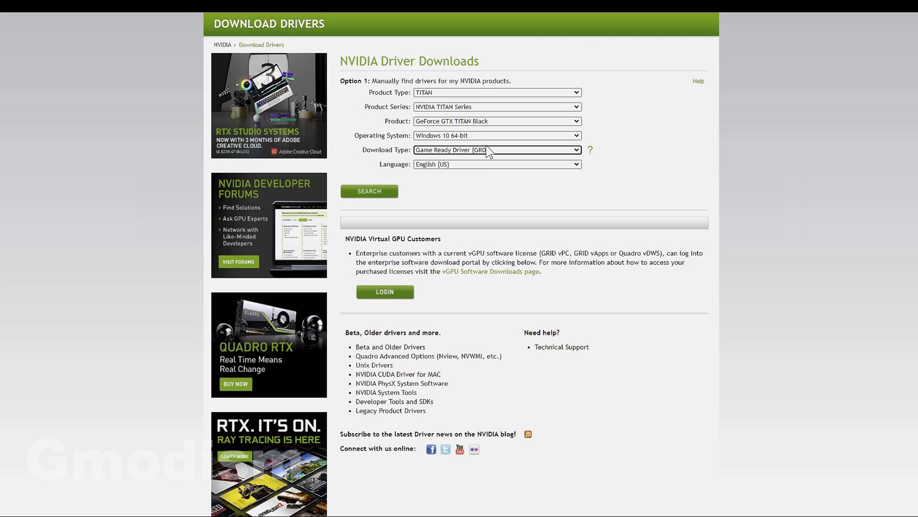
mouse_move(537, 158)
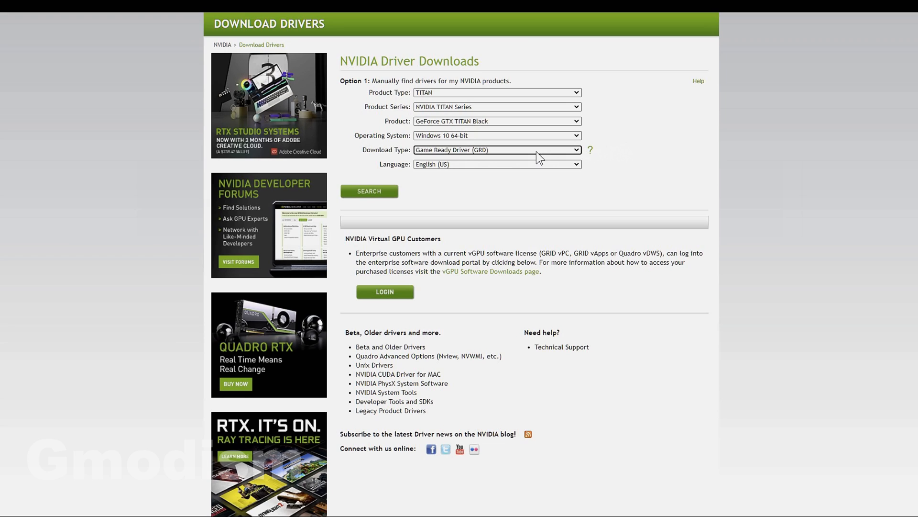
mouse_move(532, 157)
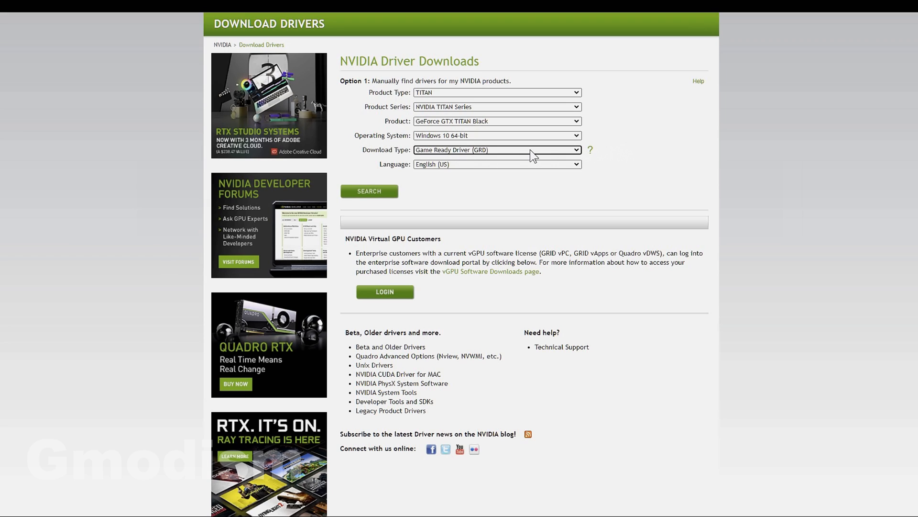
mouse_move(536, 157)
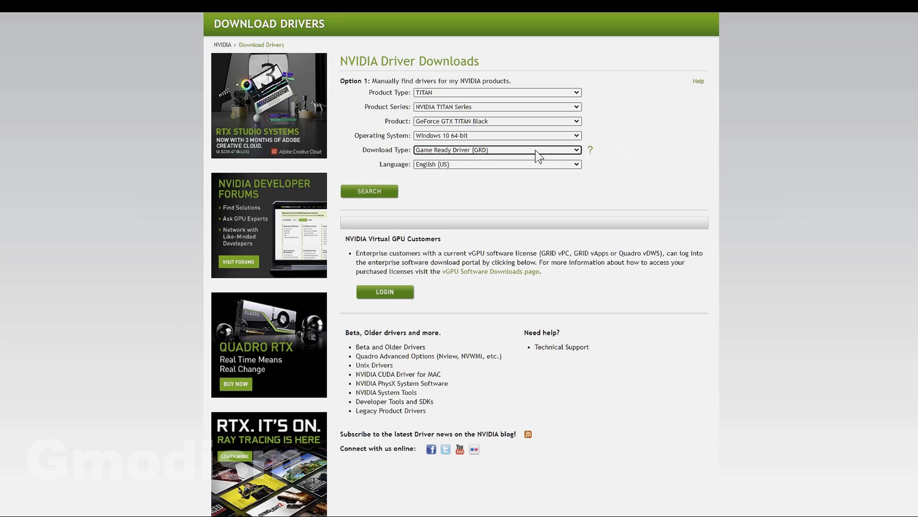
mouse_move(476, 96)
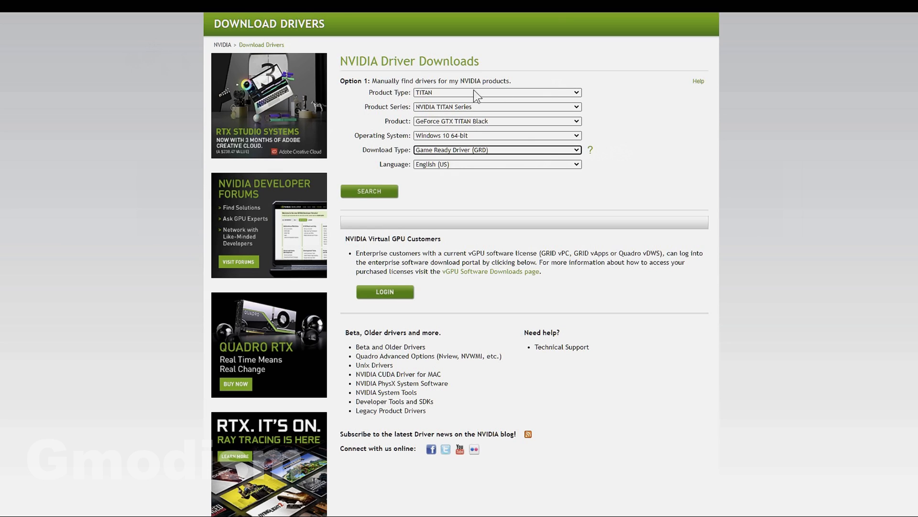
Switch to the Advanced Driver Search results for the GeForce GTX 970 on Windows 10 64-bit
click(369, 192)
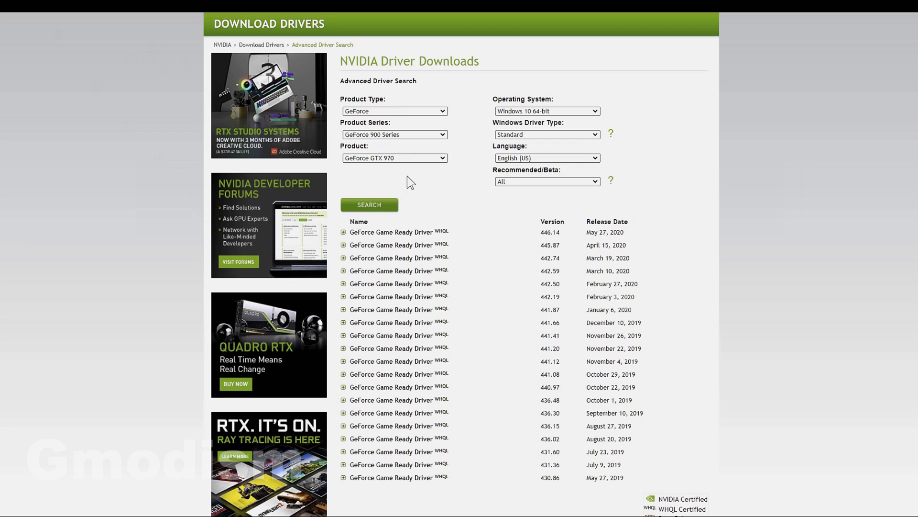
mouse_move(421, 176)
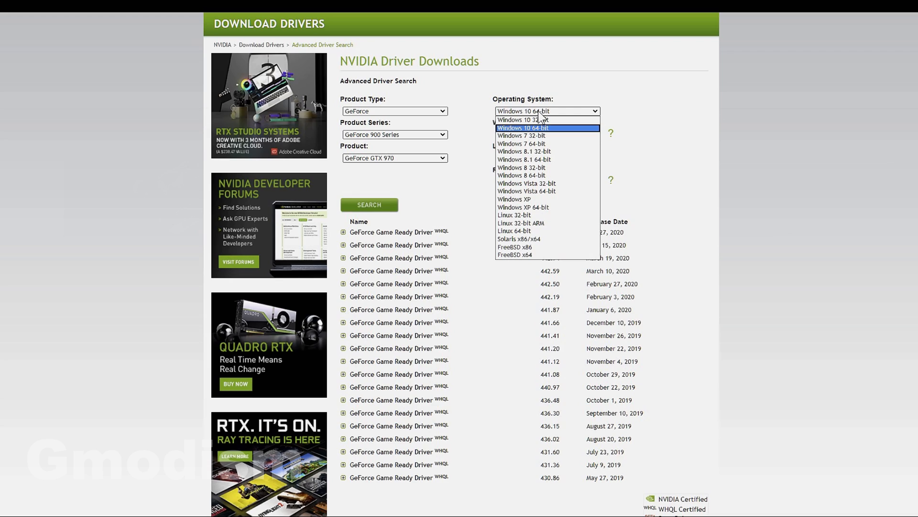
mouse_move(591, 359)
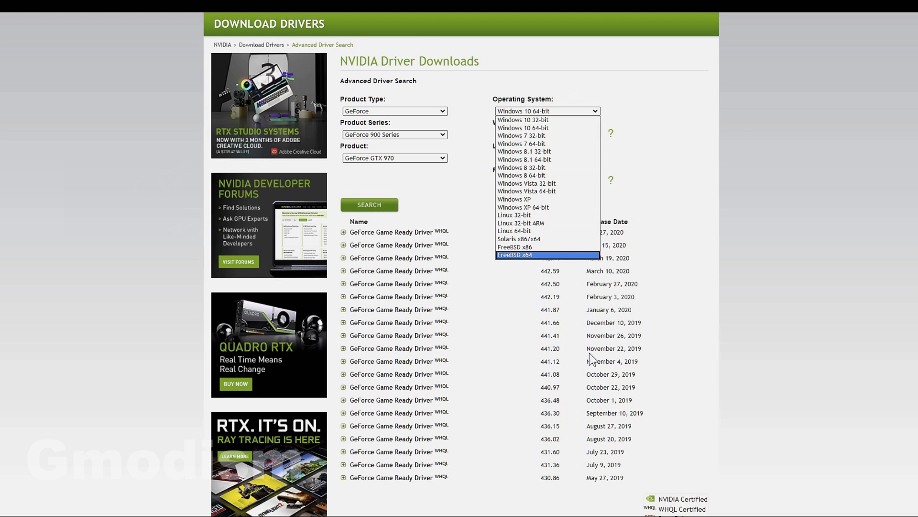
mouse_move(398, 477)
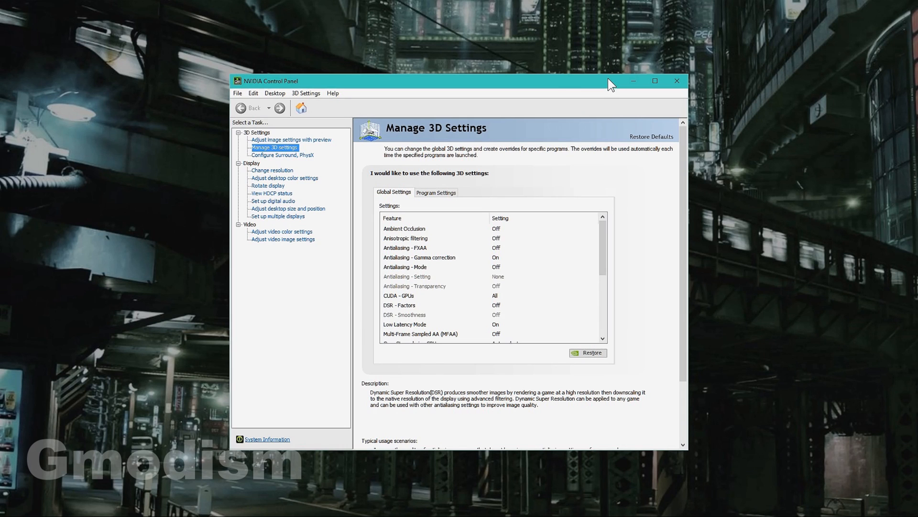
mouse_move(588, 87)
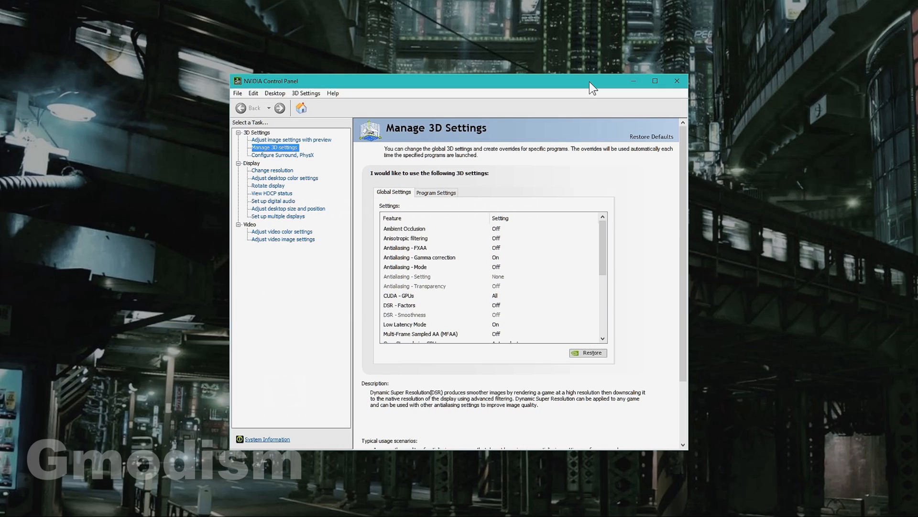
mouse_move(455, 215)
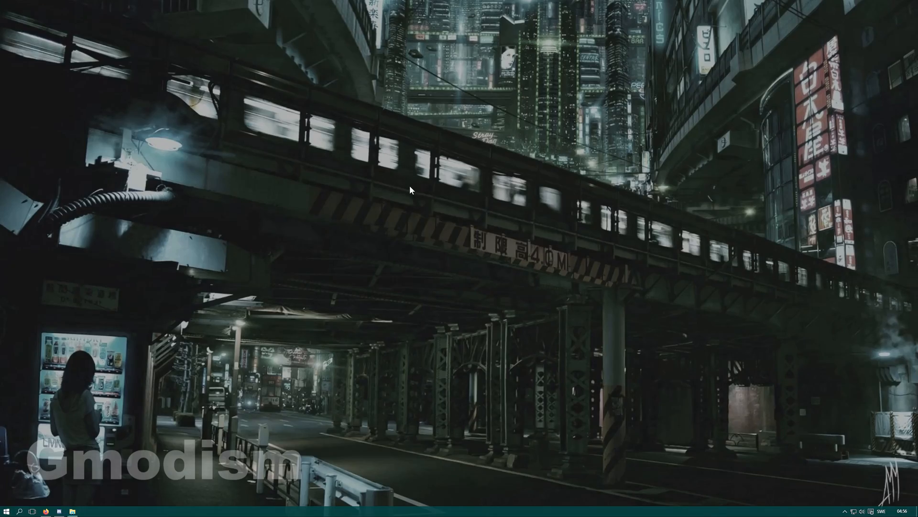
Check the desktop context menu for NVIDIA Control Panel, then launch the Windows Control Panel
right_click(321, 351)
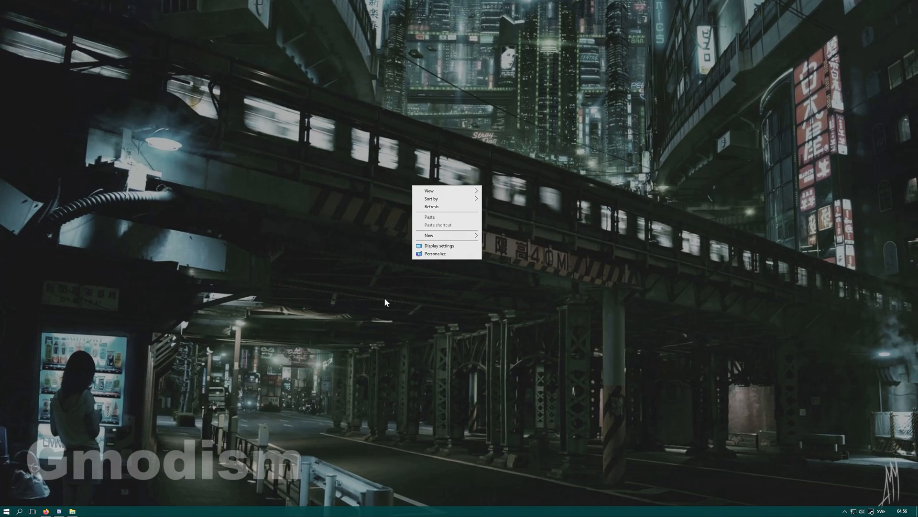
mouse_move(363, 225)
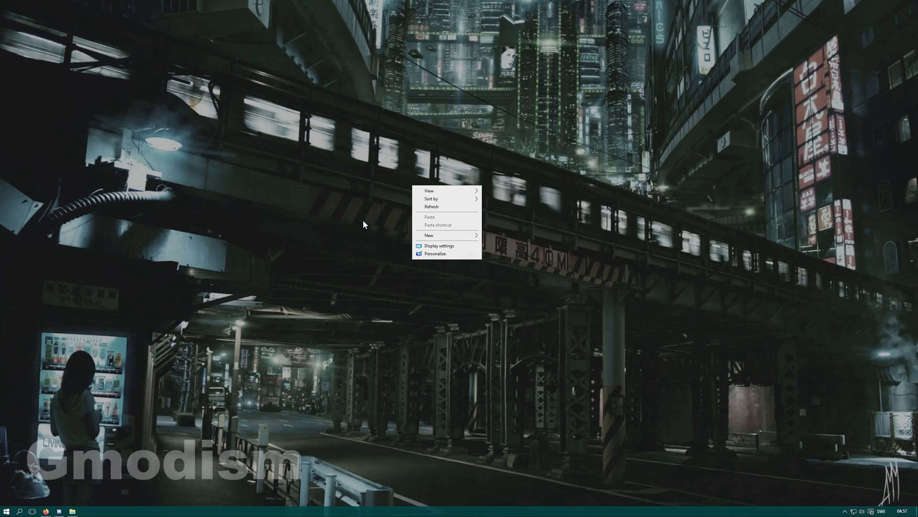
click(287, 259)
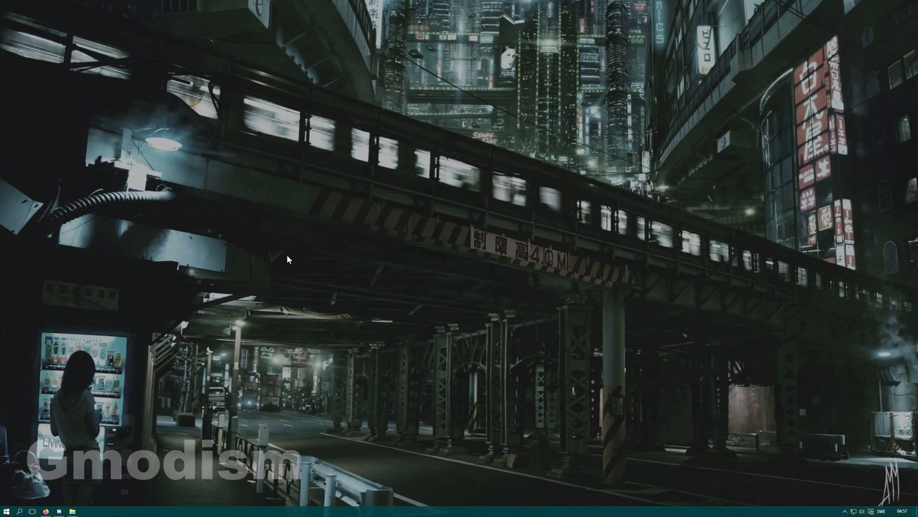
click(85, 511)
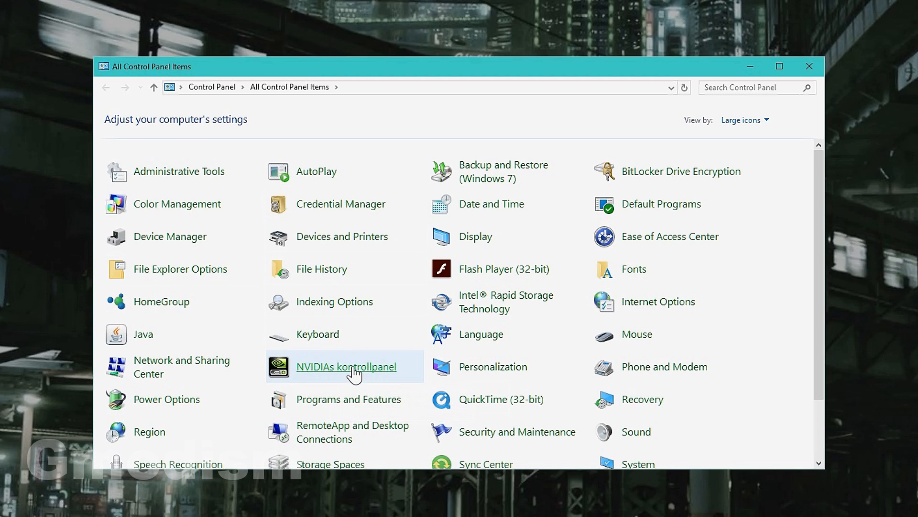
Launch NVIDIA Control Panel from the items list and show its Desktop menu
double_click(346, 366)
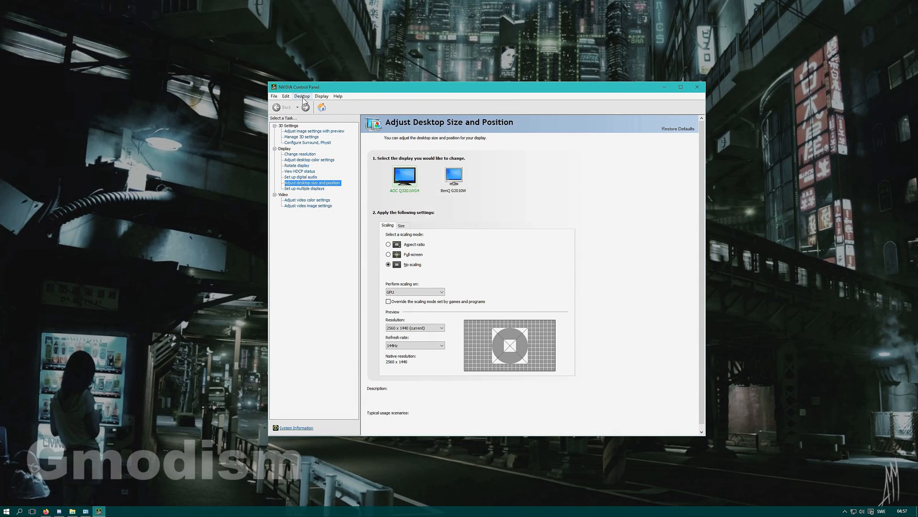
click(302, 96)
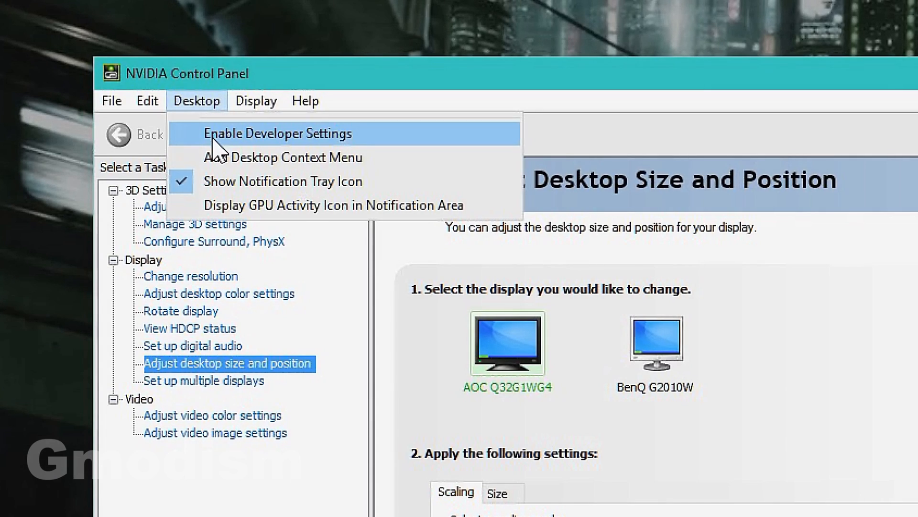
mouse_move(281, 164)
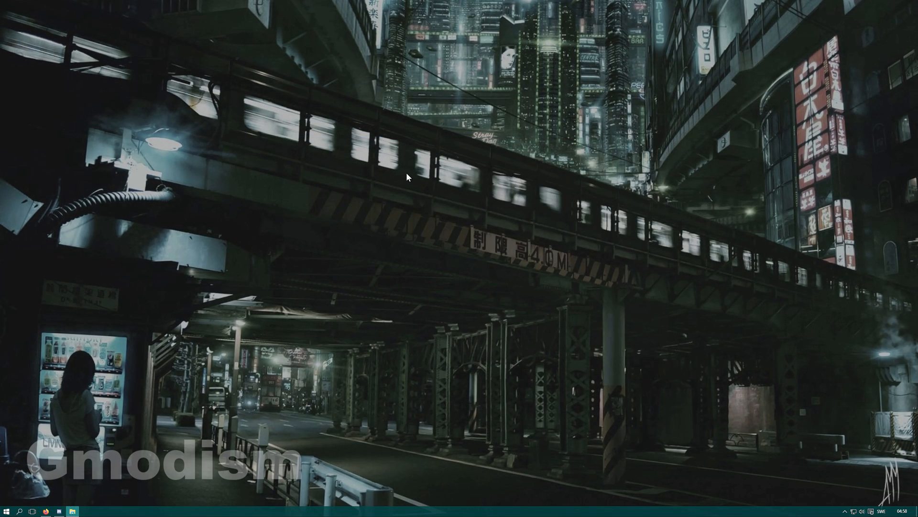
mouse_move(586, 165)
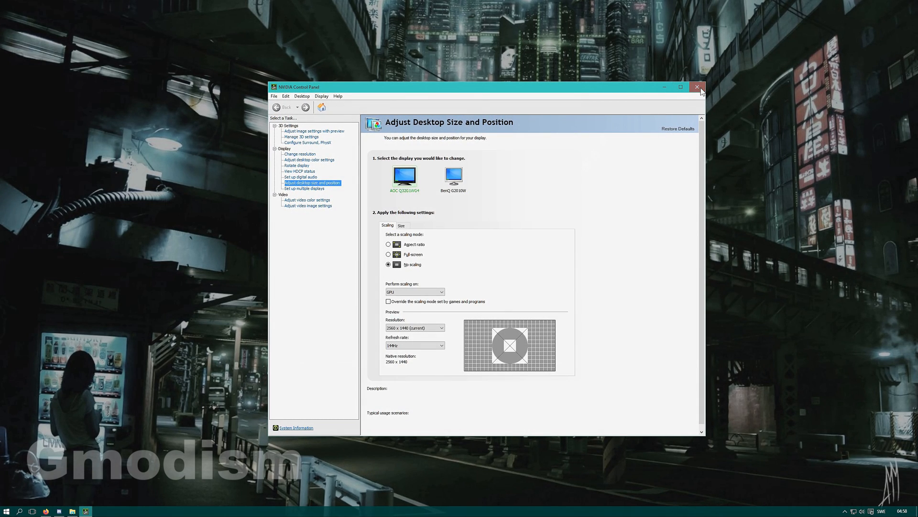
Close NVIDIA Control Panel and browse to C:\Program Files\NVIDIA Corporation\Control Panel Client
click(697, 87)
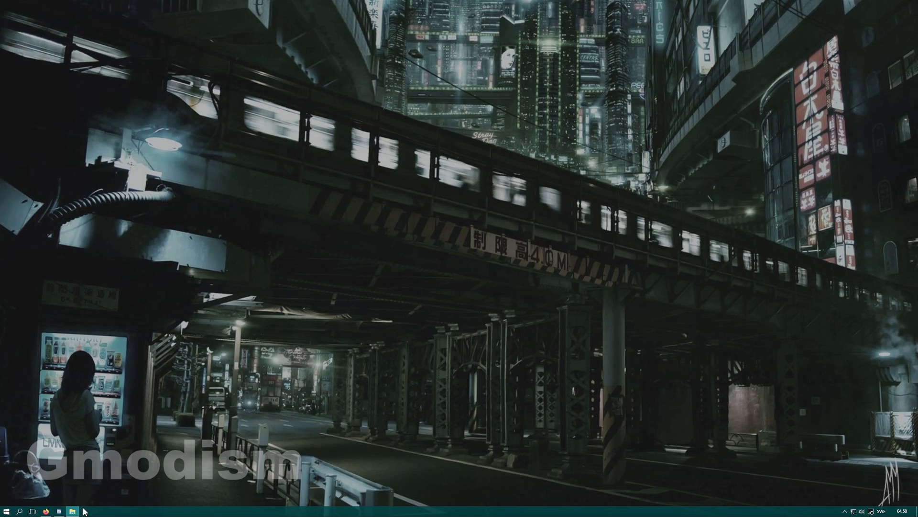
click(73, 511)
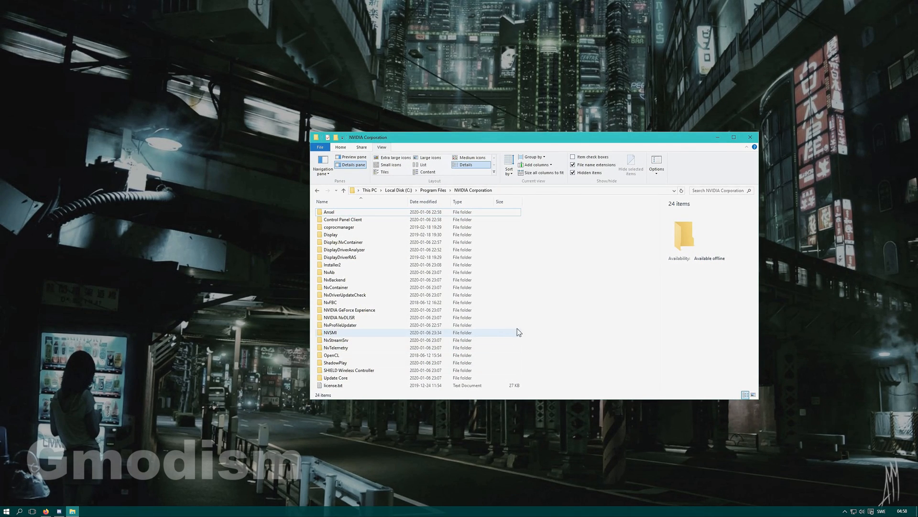
click(733, 136)
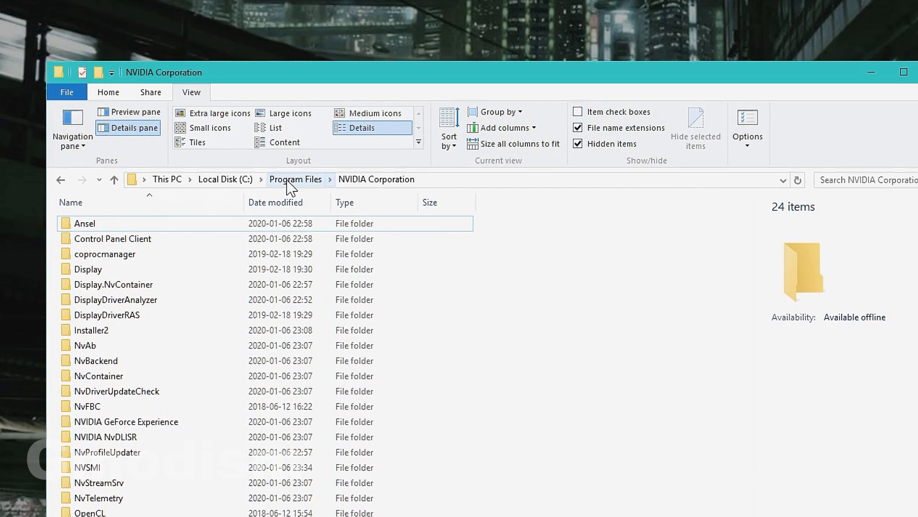
mouse_move(359, 190)
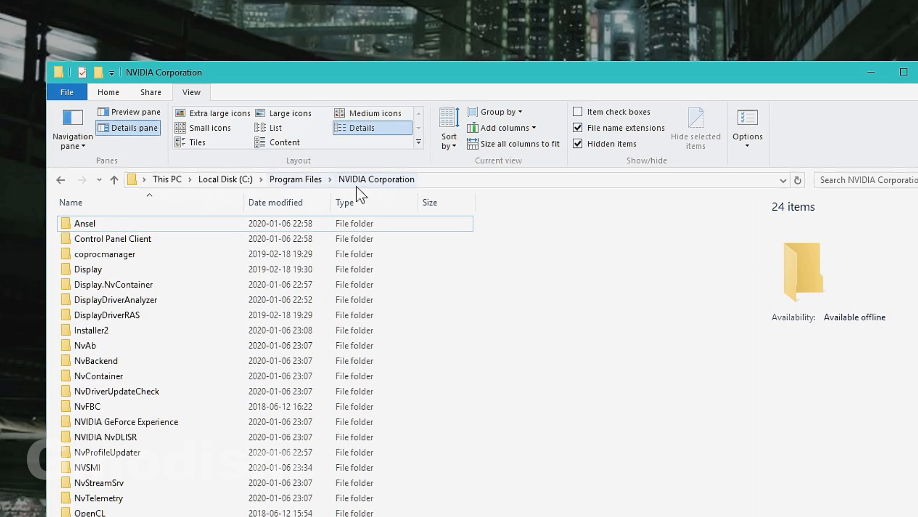
mouse_move(296, 179)
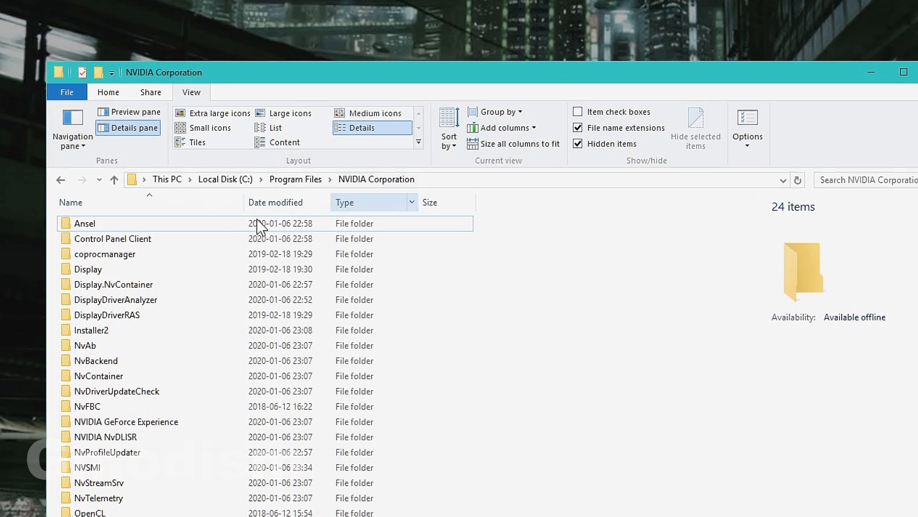
double_click(113, 239)
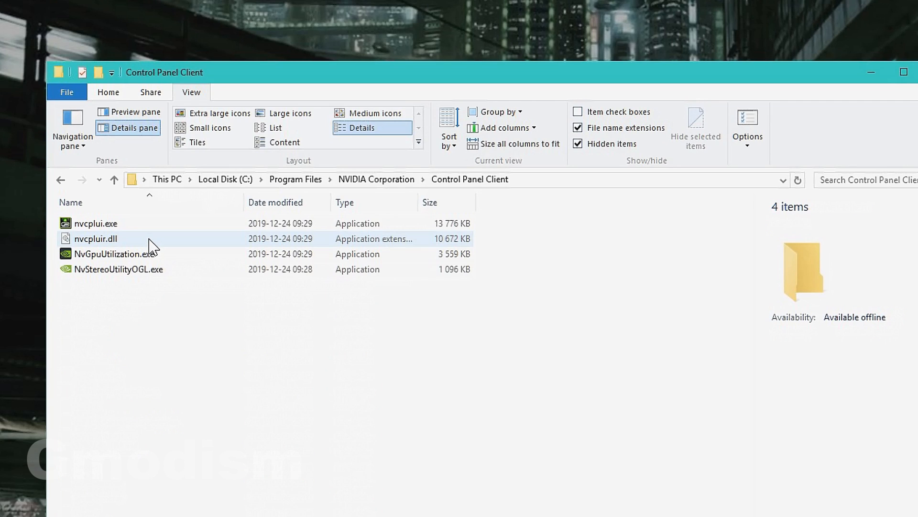
Launch nvcplui.exe, create a desktop shortcut to it, and close the folder window
click(96, 223)
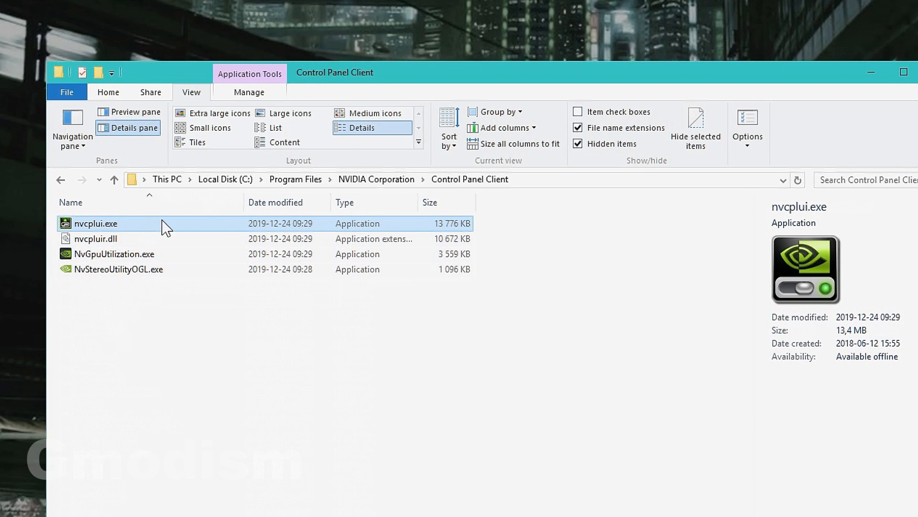
double_click(96, 223)
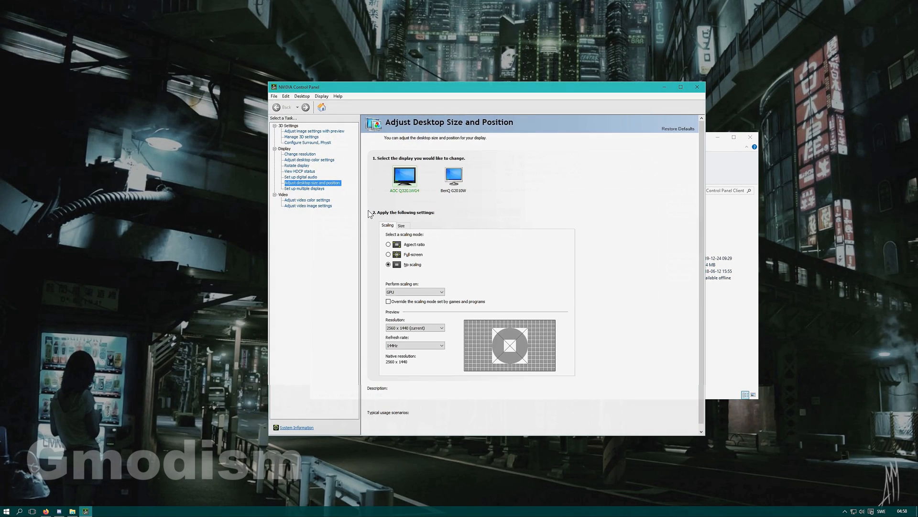
mouse_move(697, 87)
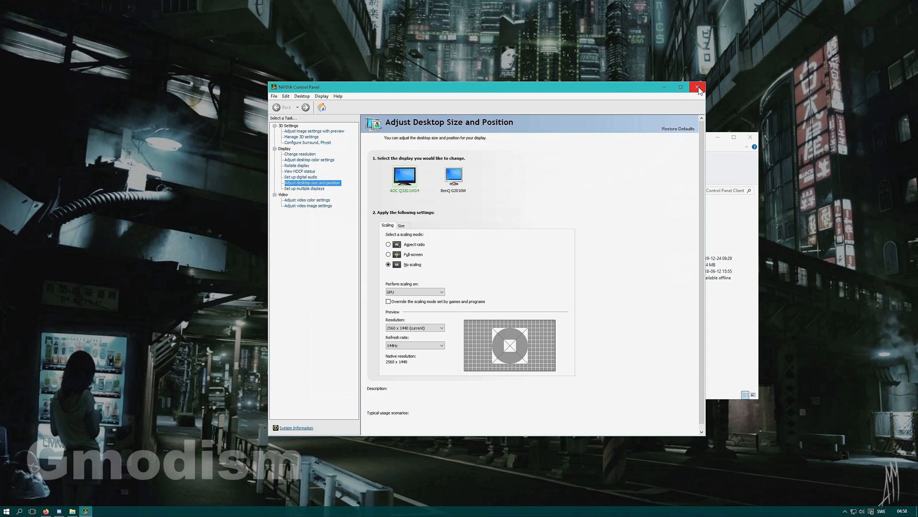
click(698, 87)
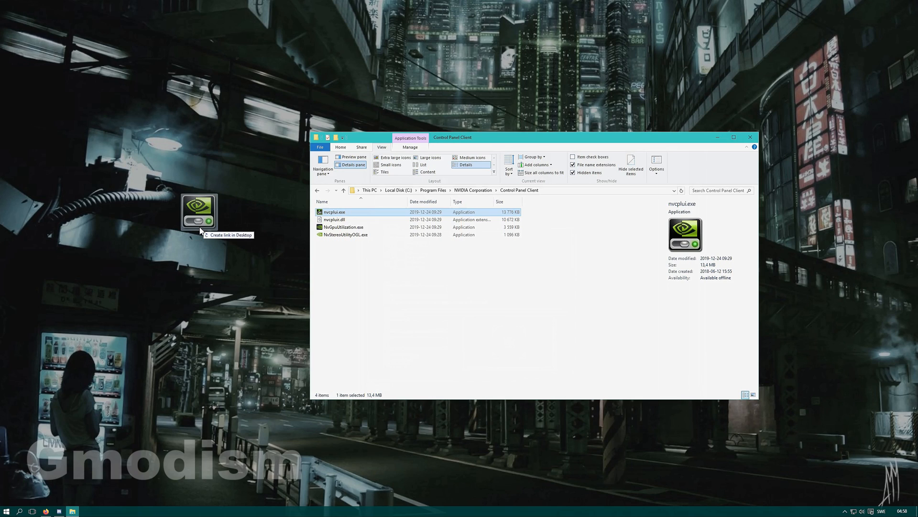
drag(199, 212, 357, 202)
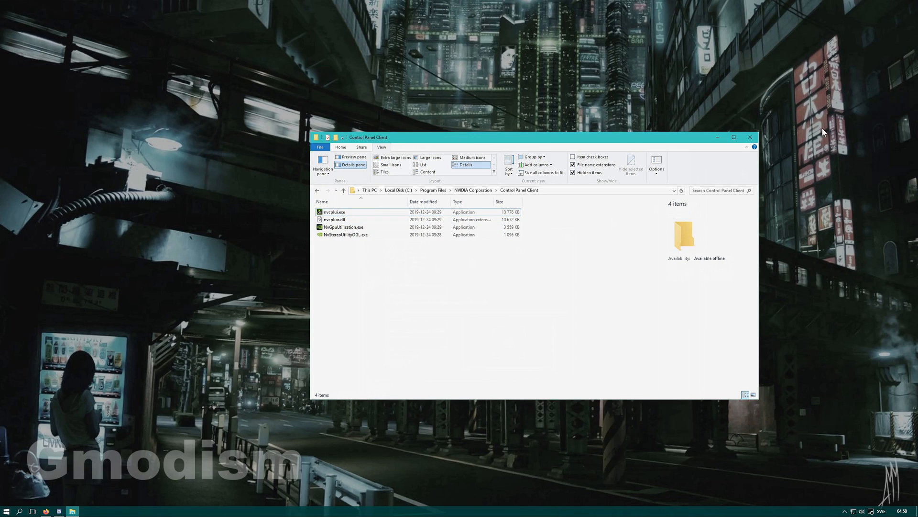
mouse_move(750, 137)
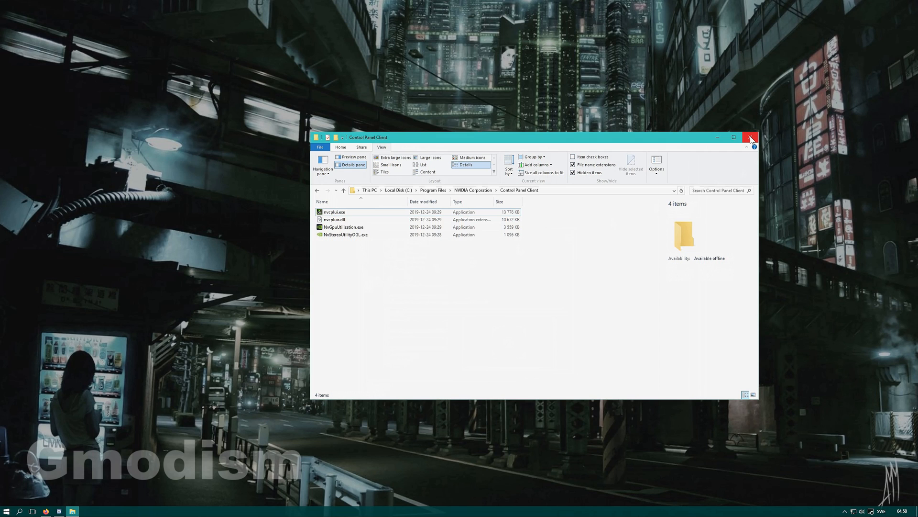
click(752, 137)
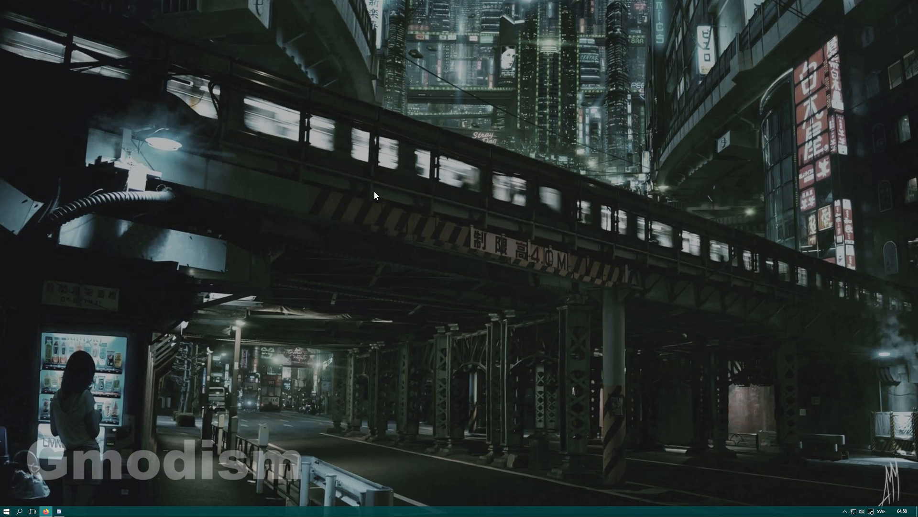
Update the NVIDIA GeForce GTX 970 driver via automatic search, then close Device Manager
click(72, 511)
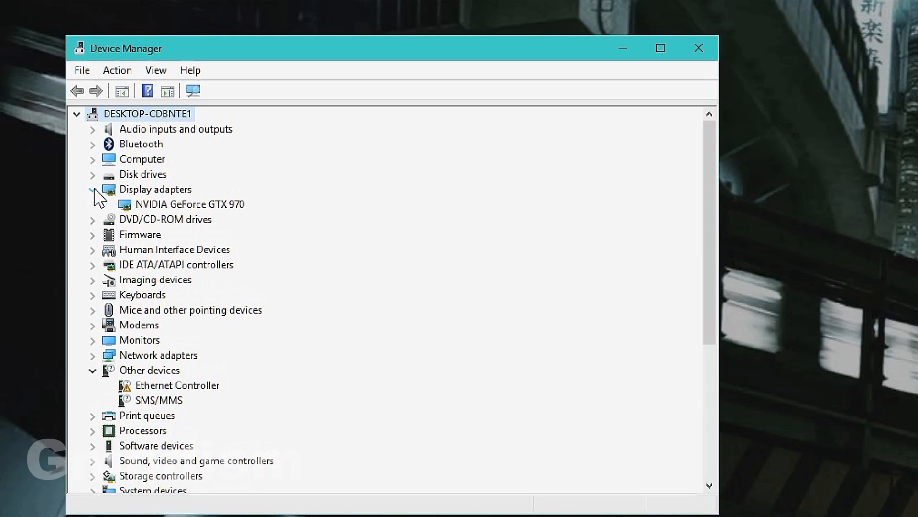
click(188, 204)
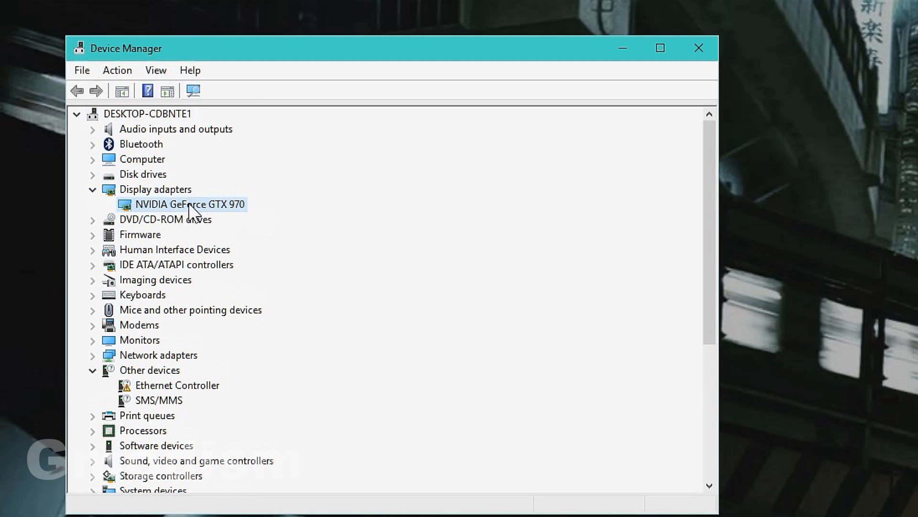
right_click(190, 204)
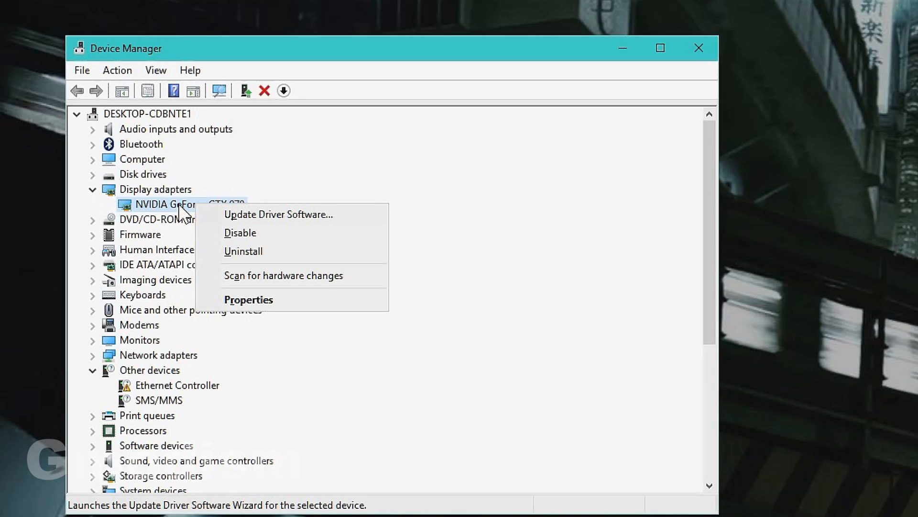
click(278, 213)
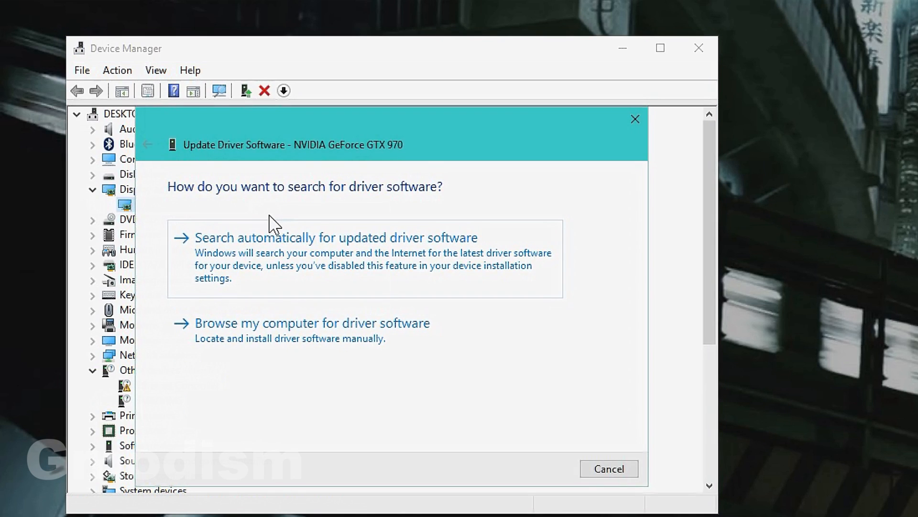
mouse_move(334, 264)
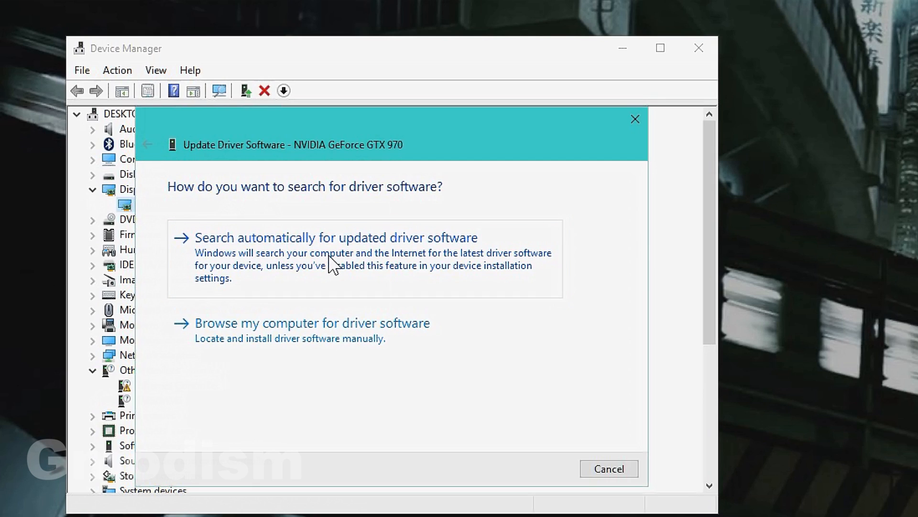
click(336, 237)
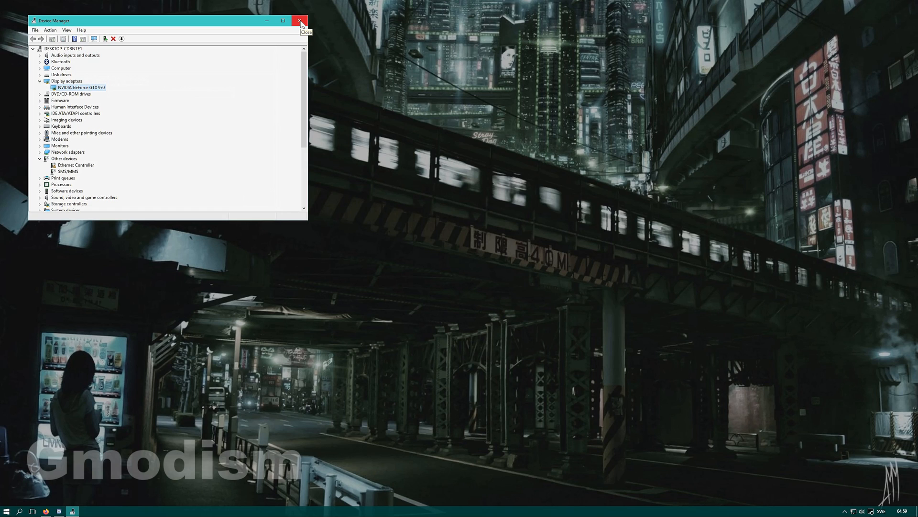
click(299, 20)
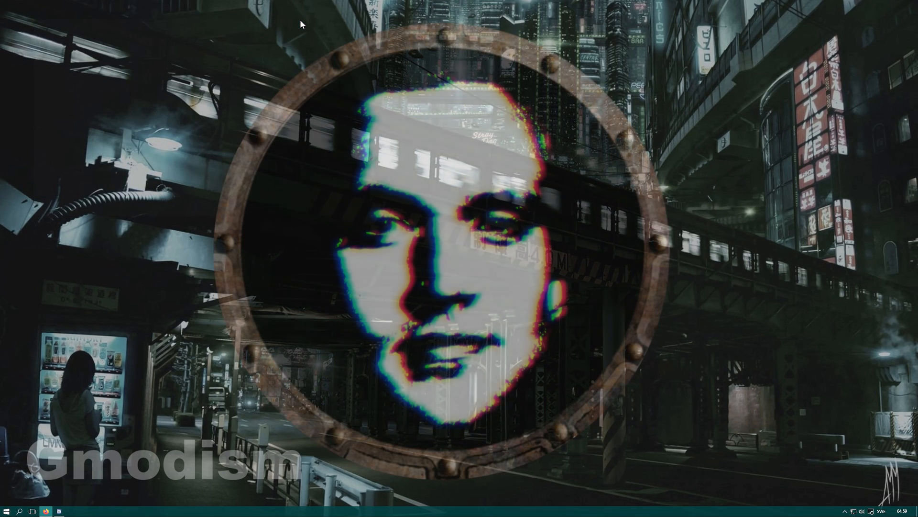